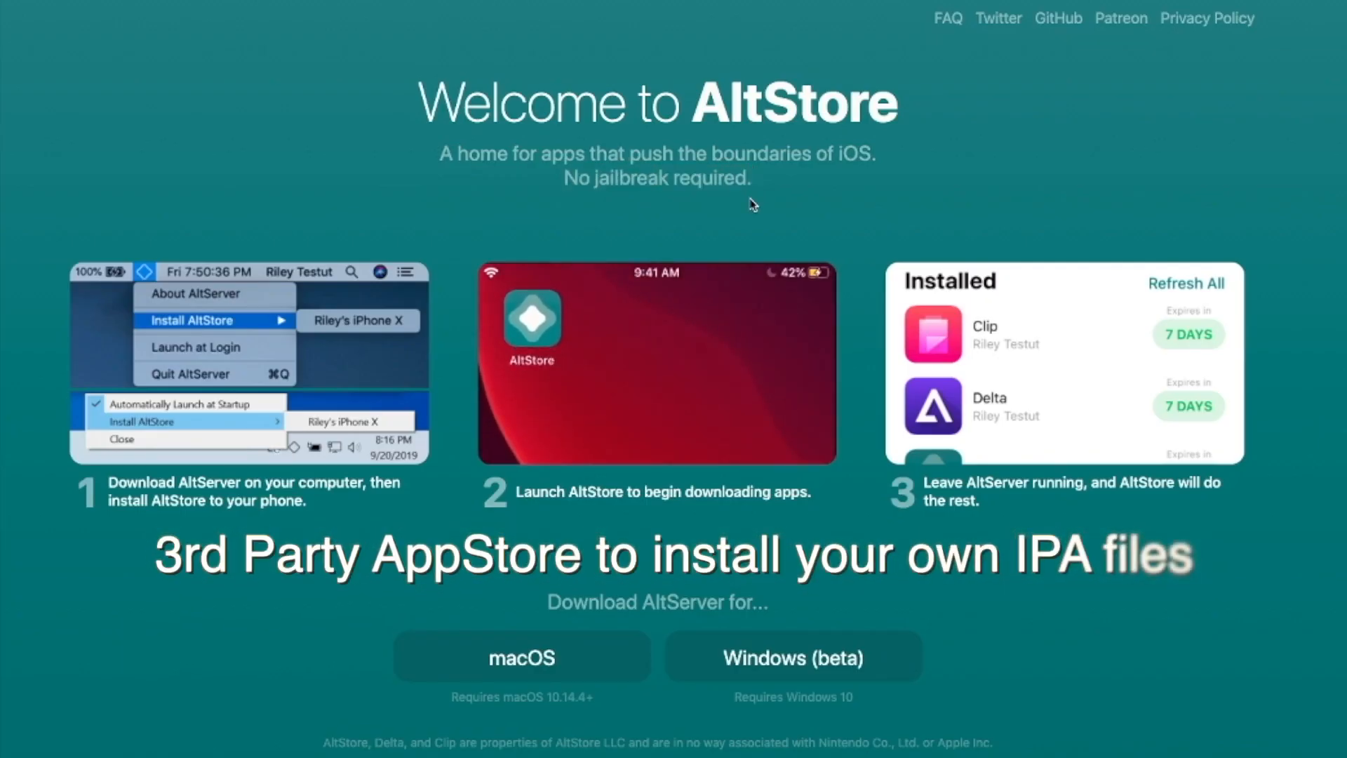
# - Download the macOS AltServer and save altserver.zip into the Downloads folder
pyautogui.click(520, 657)
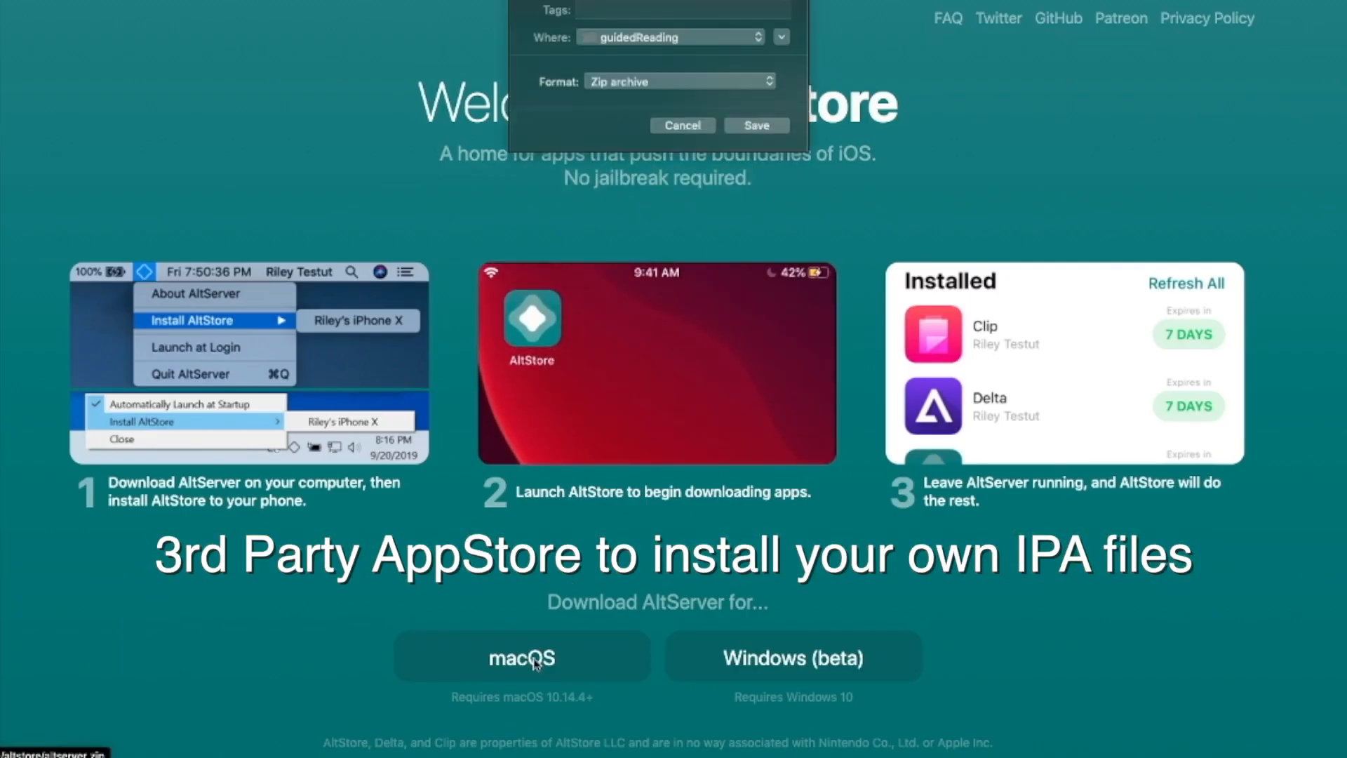
pyautogui.click(755, 125)
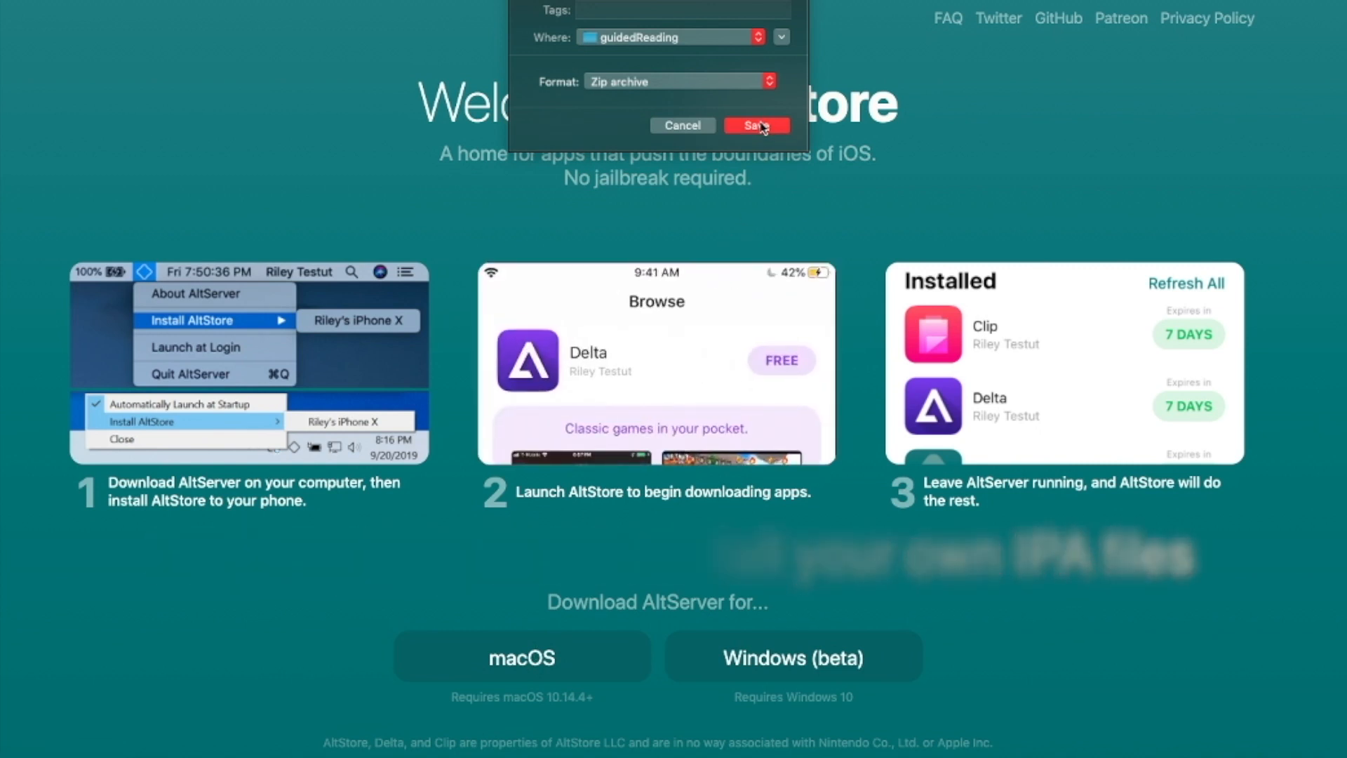
pyautogui.click(755, 125)
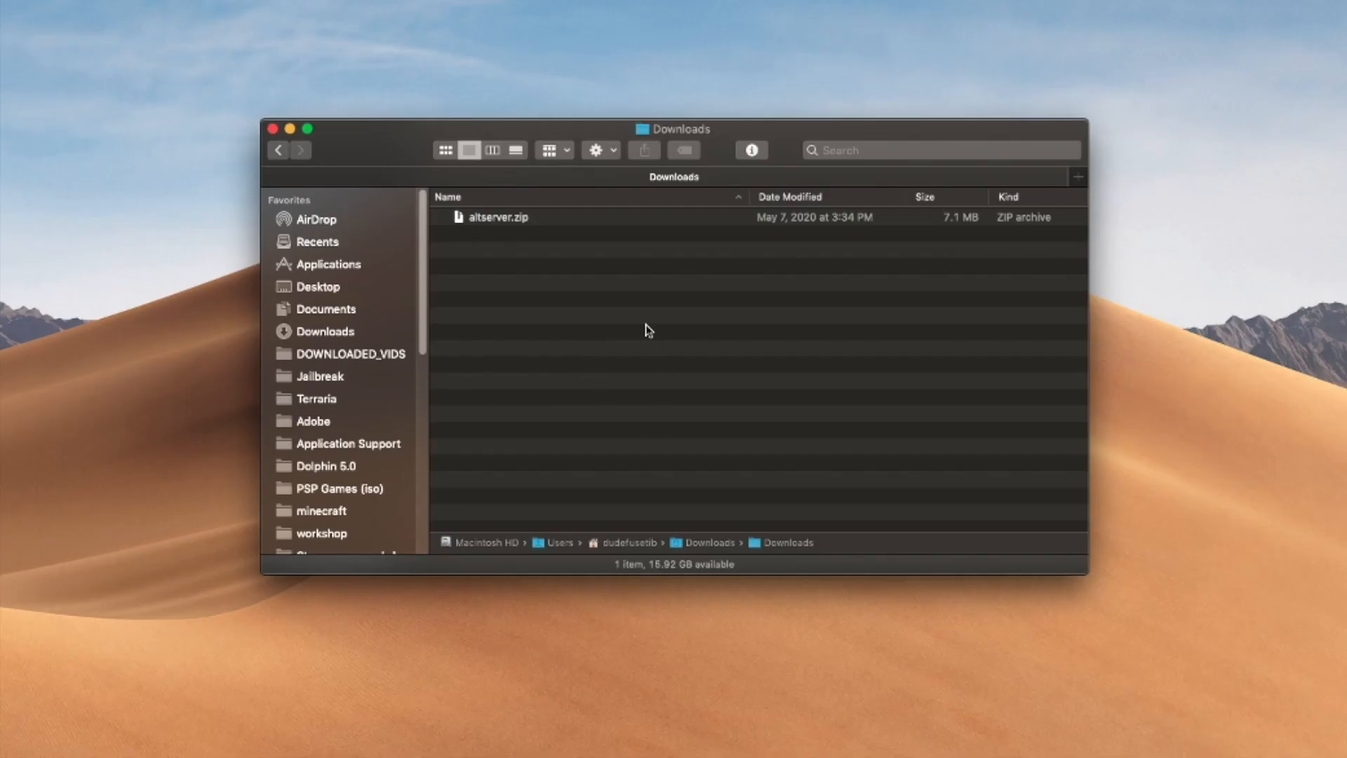
# - Extract altserver.zip and copy AltServer.app into the Applications folder
pyautogui.click(496, 216)
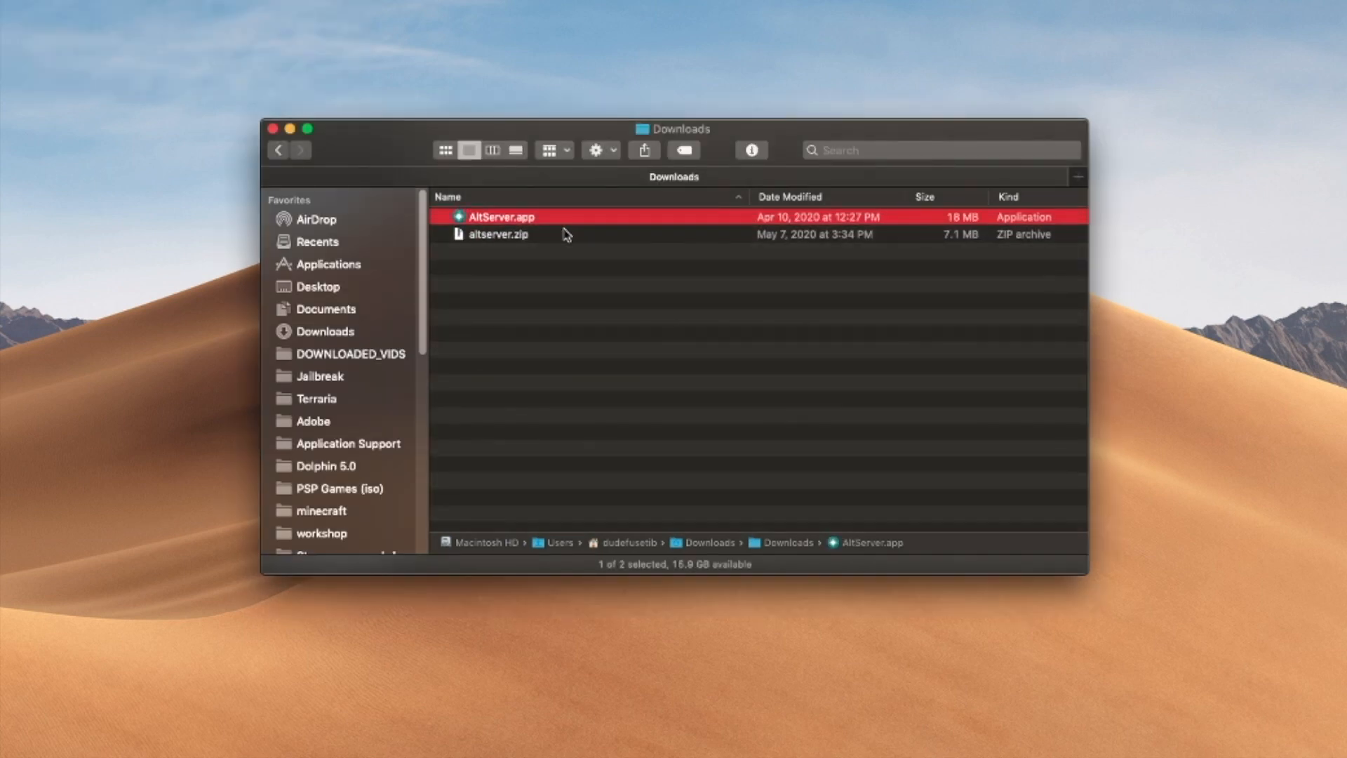
pyautogui.moveTo(548, 216)
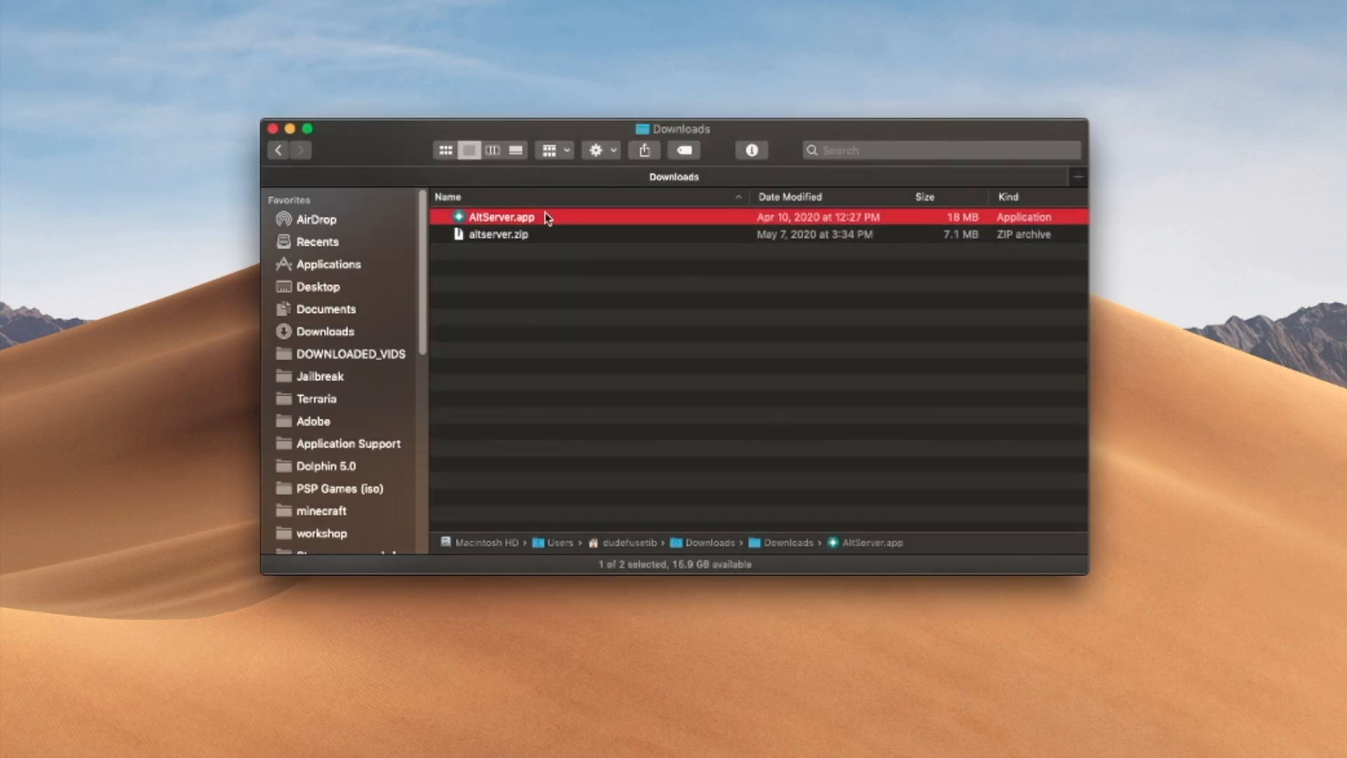
pyautogui.moveTo(503, 216); pyautogui.dragTo(328, 264)
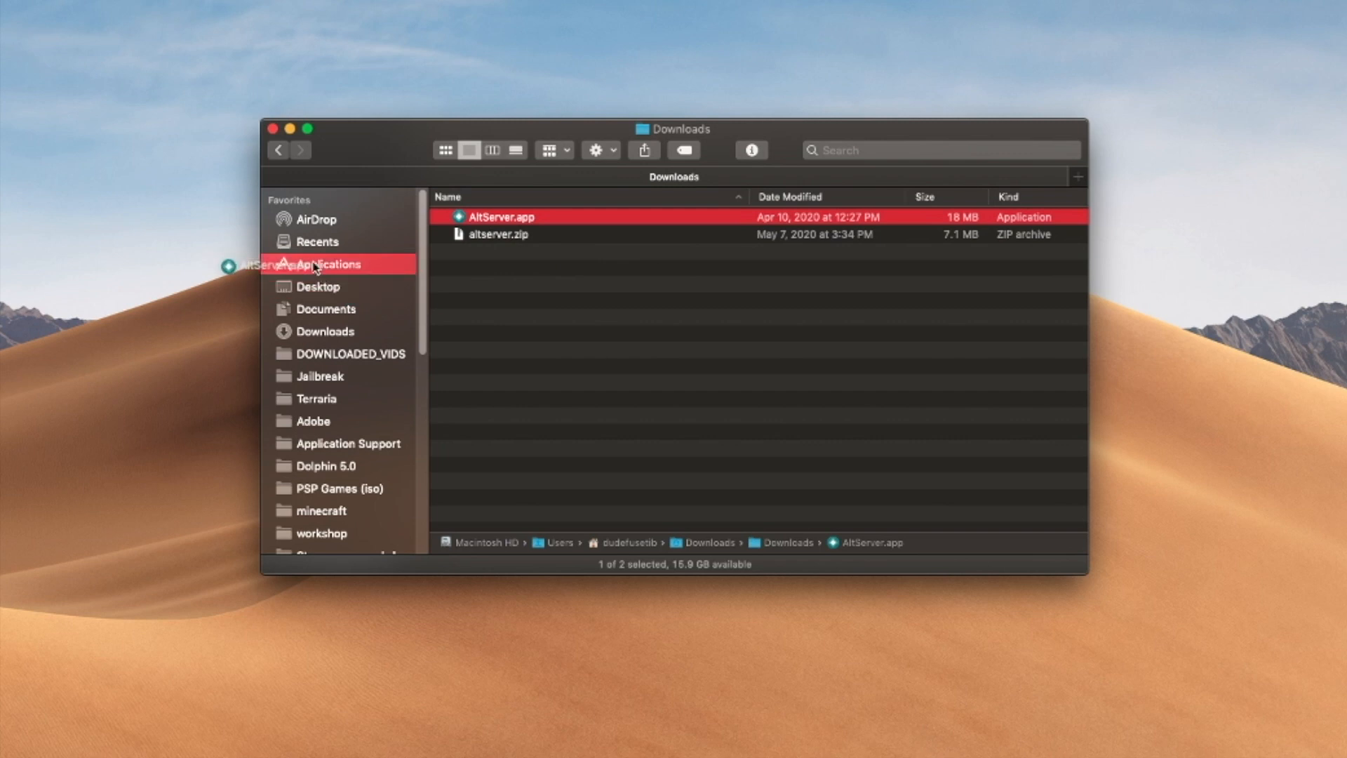
pyautogui.moveTo(502, 216); pyautogui.dragTo(327, 264)
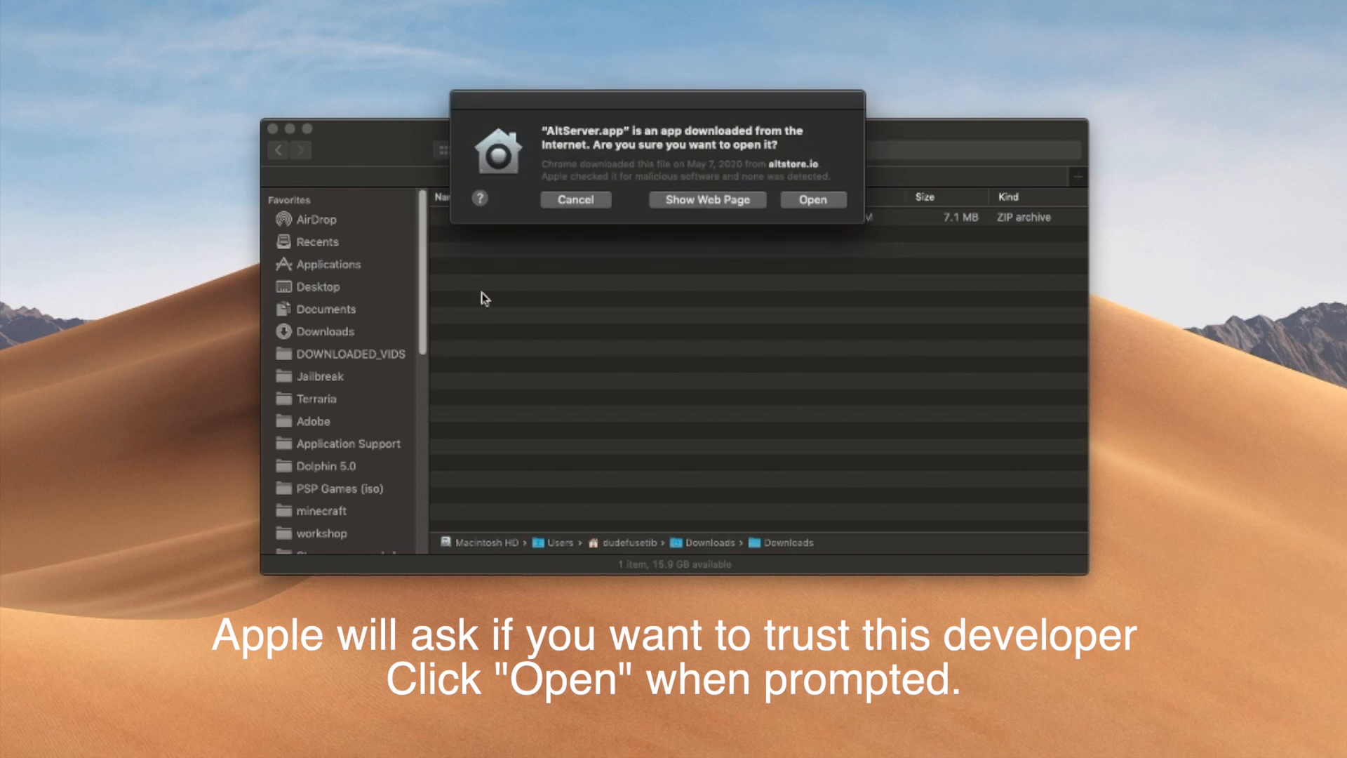
# - Launch AltServer past the download security warning and finish the iPhone Wi-Fi sync settings
pyautogui.click(811, 199)
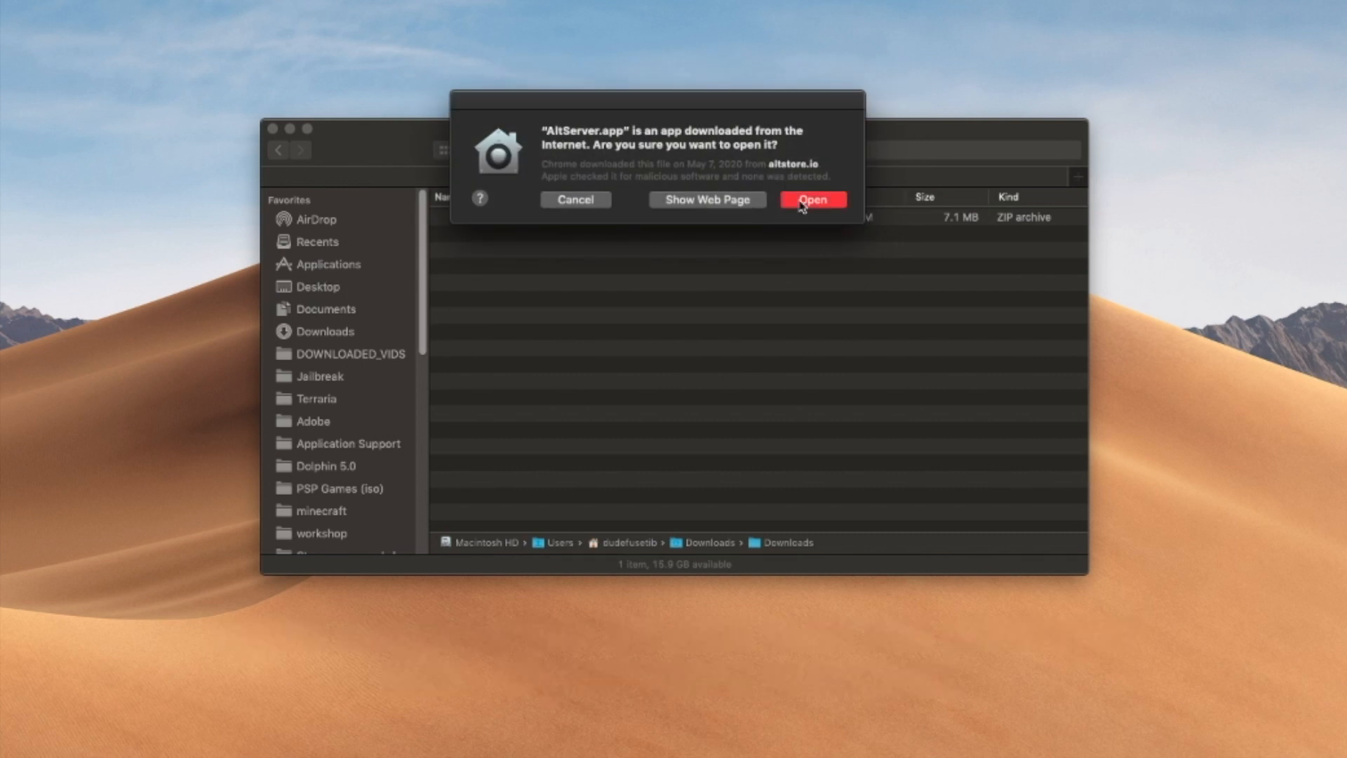
pyautogui.click(812, 199)
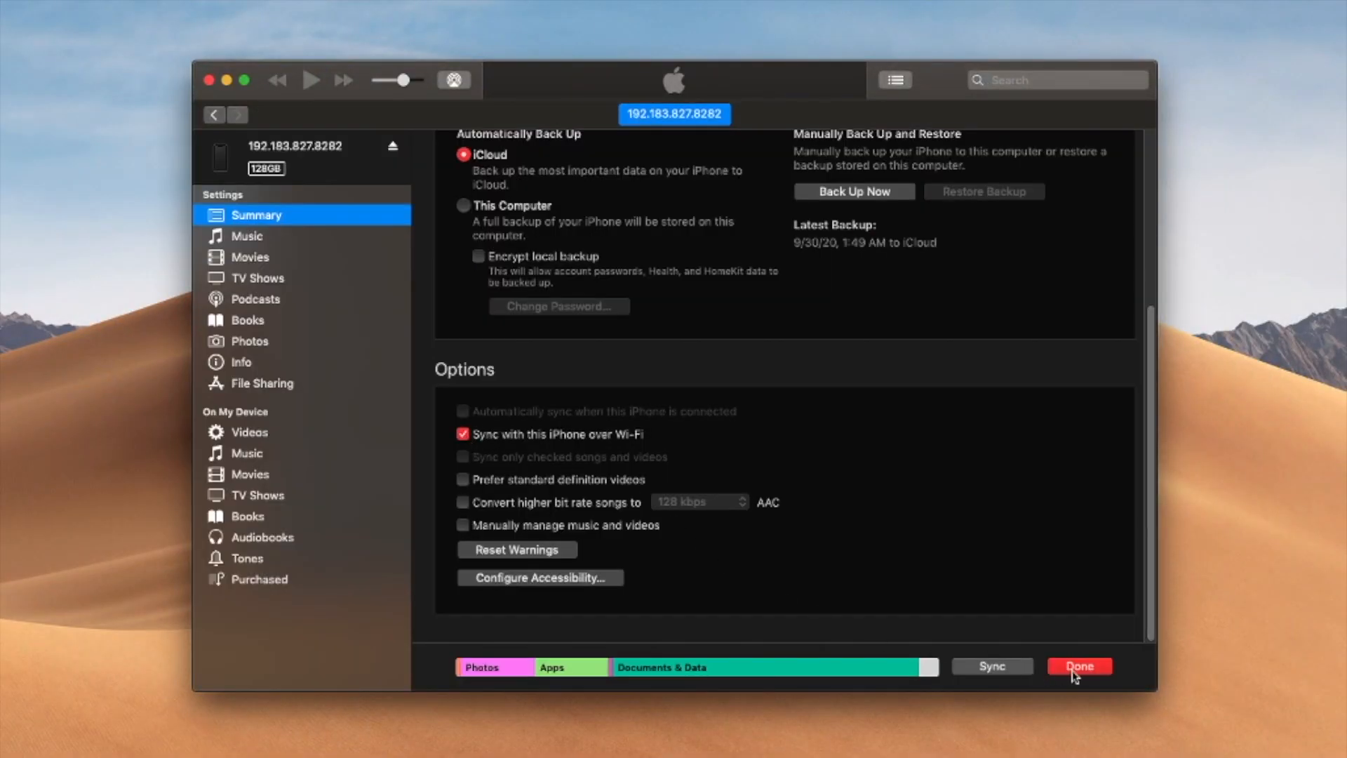
pyautogui.click(1079, 666)
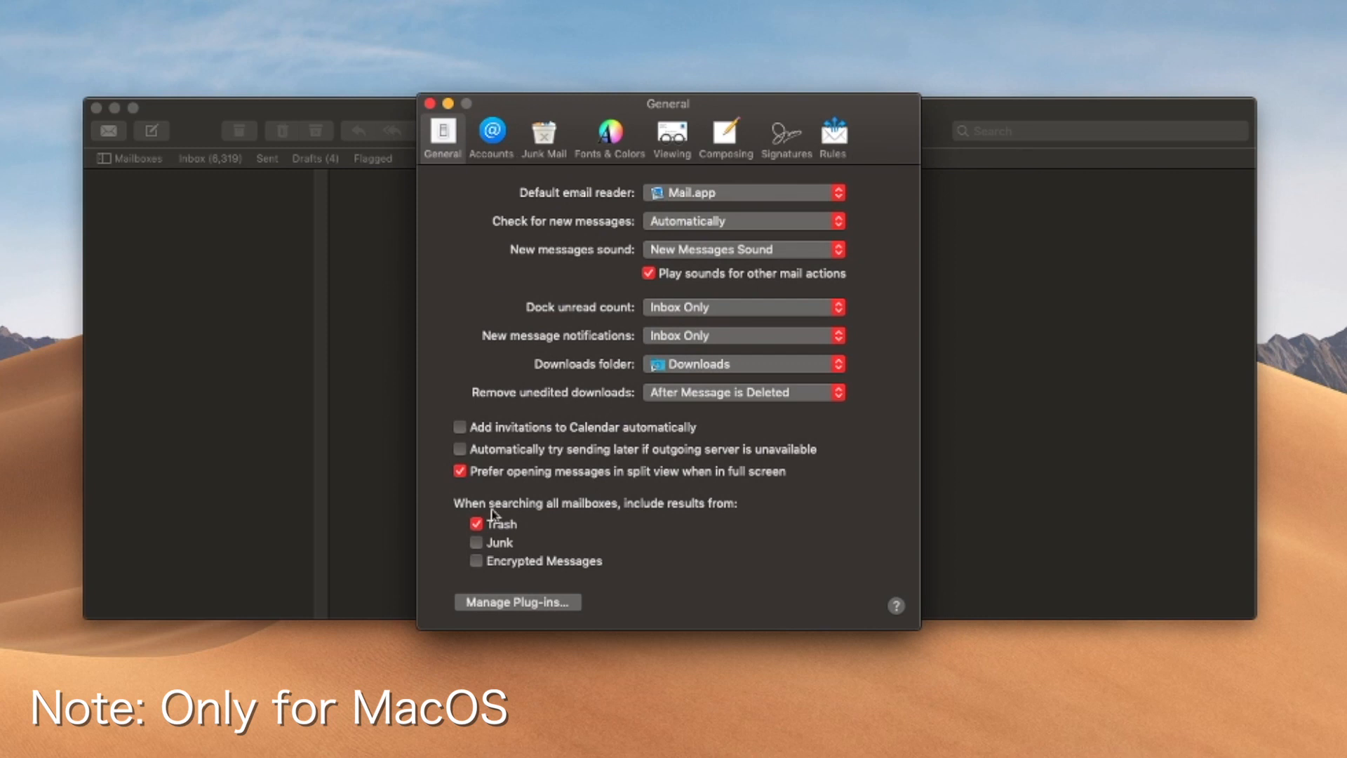
# - Install AltServer's Mail plug-in via Manage Plug-ins, authorizing with the account password
pyautogui.click(517, 602)
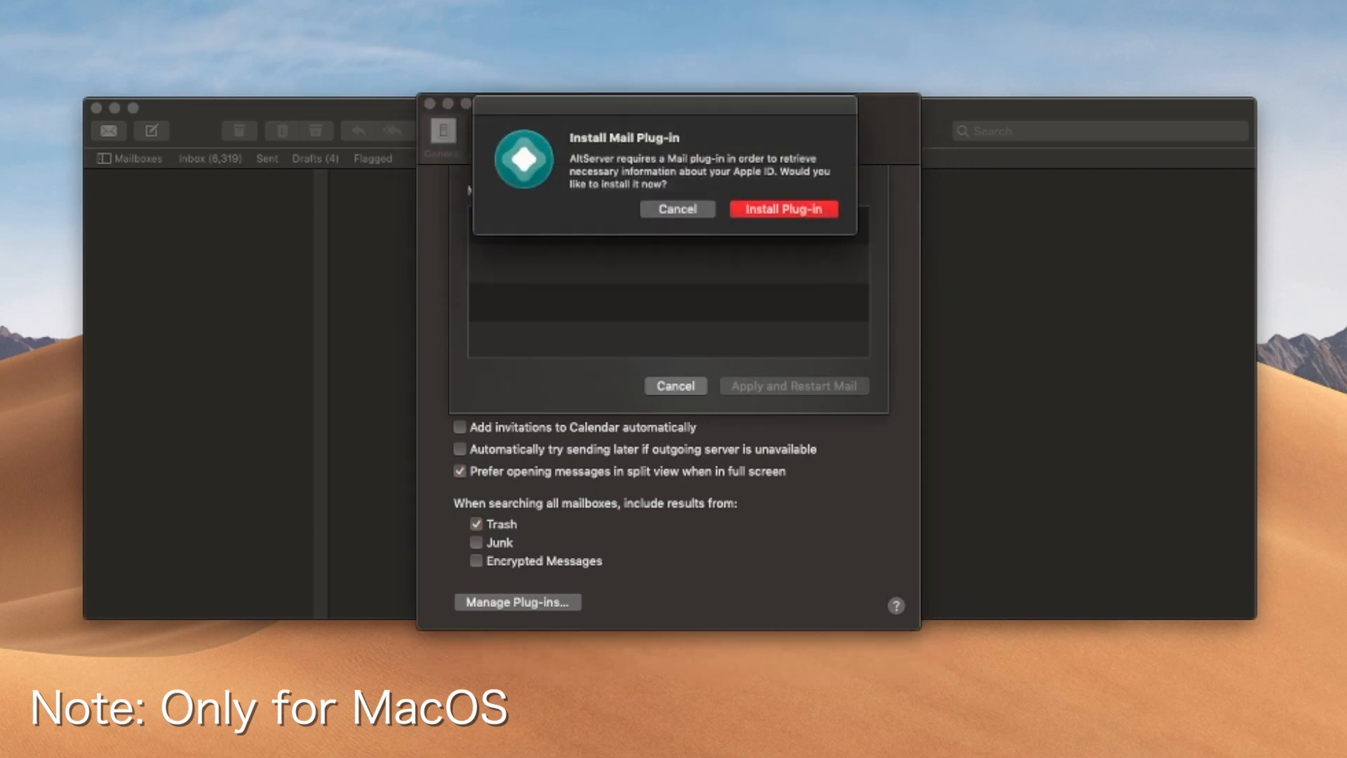
pyautogui.click(783, 208)
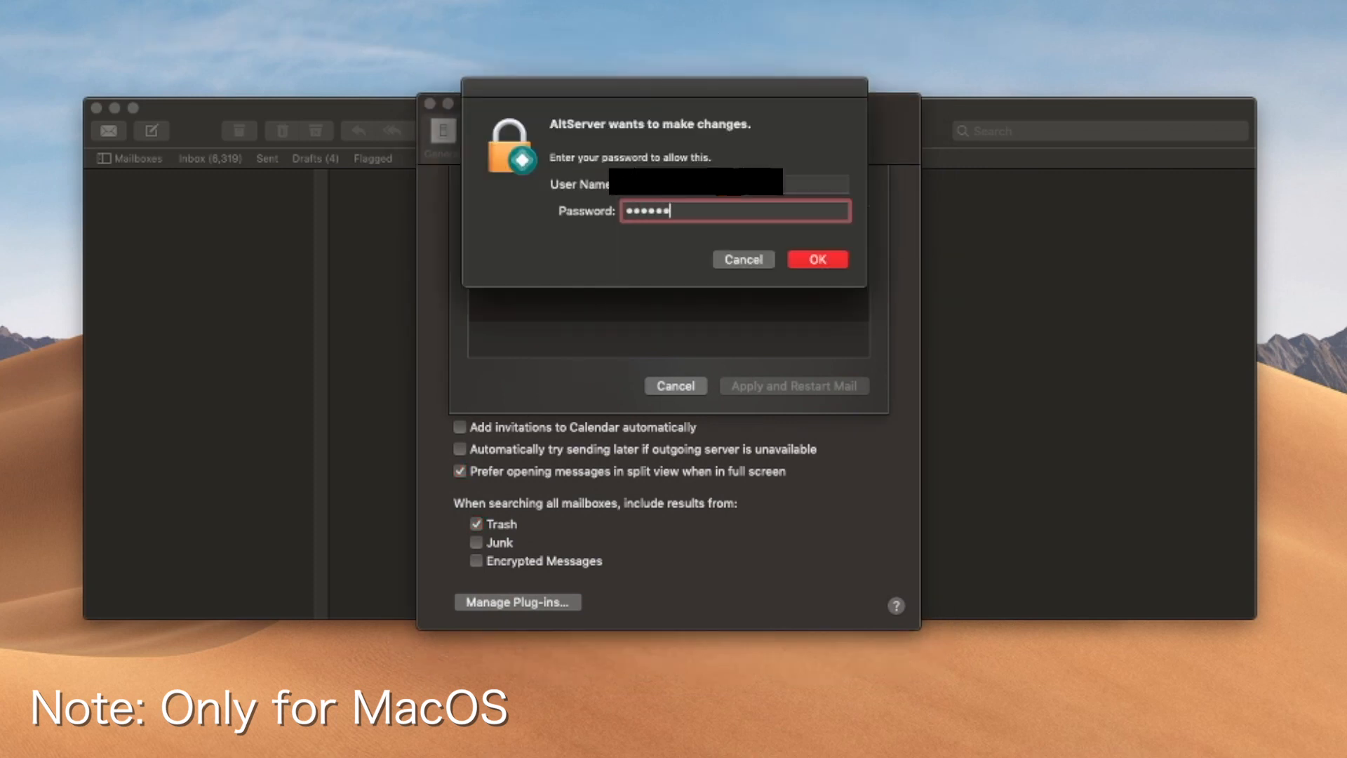
pyautogui.click(817, 258)
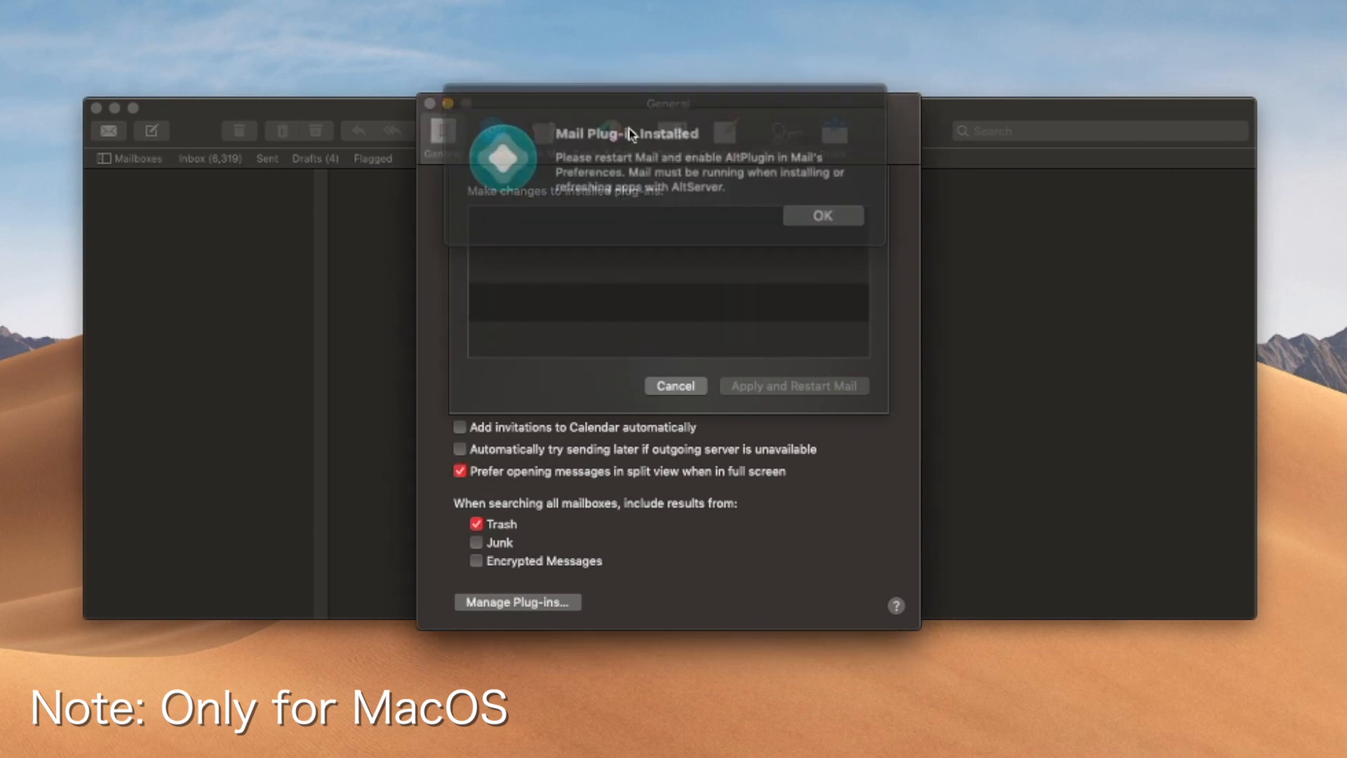
pyautogui.click(820, 215)
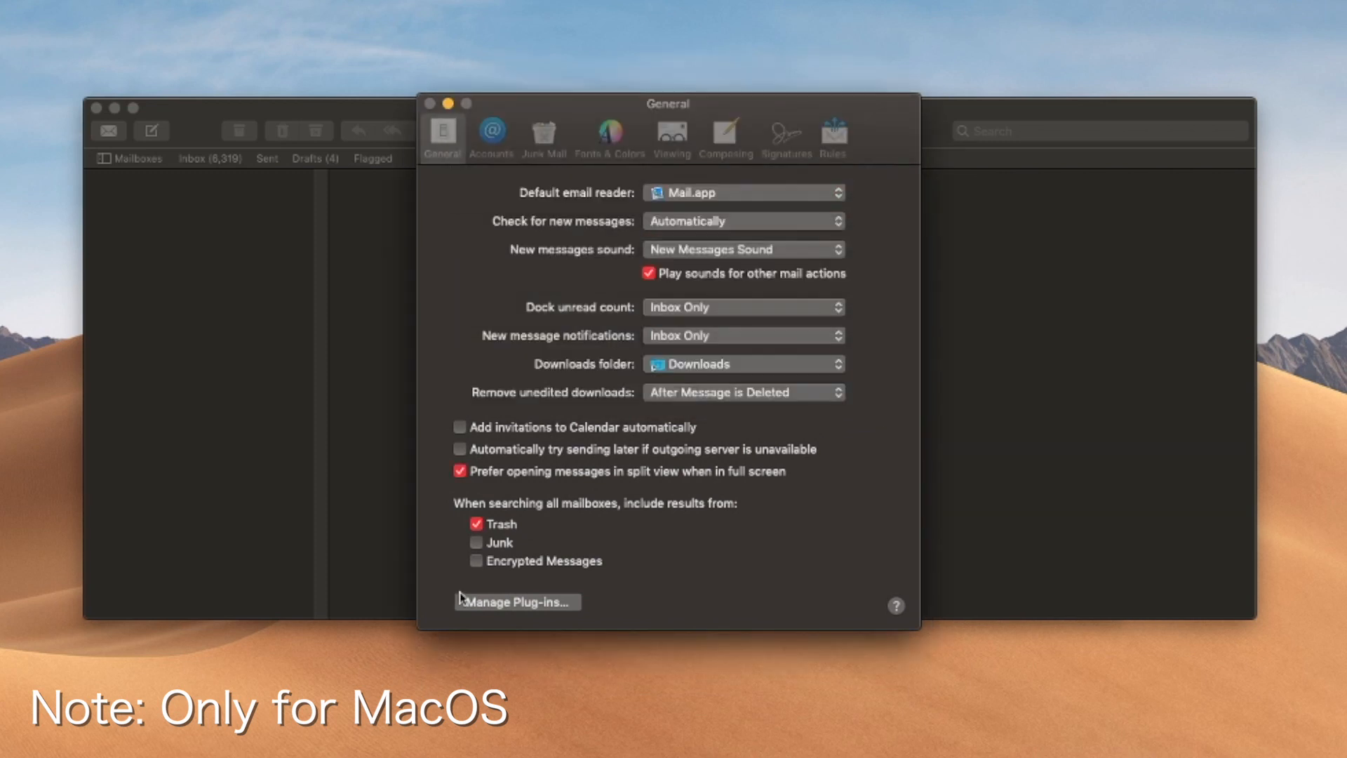
pyautogui.click(515, 602)
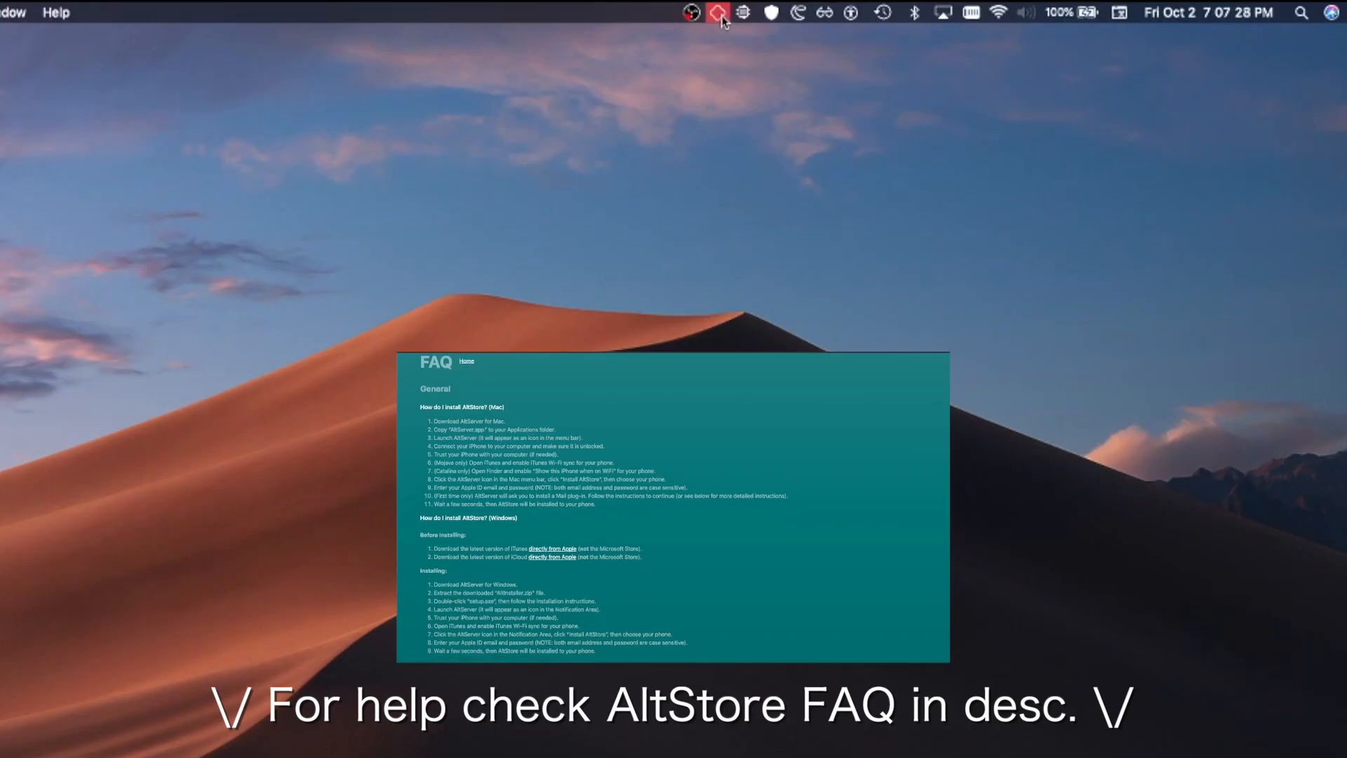
# - From the AltServer menu bar icon, start installing AltStore onto the connected iPhone
pyautogui.click(718, 12)
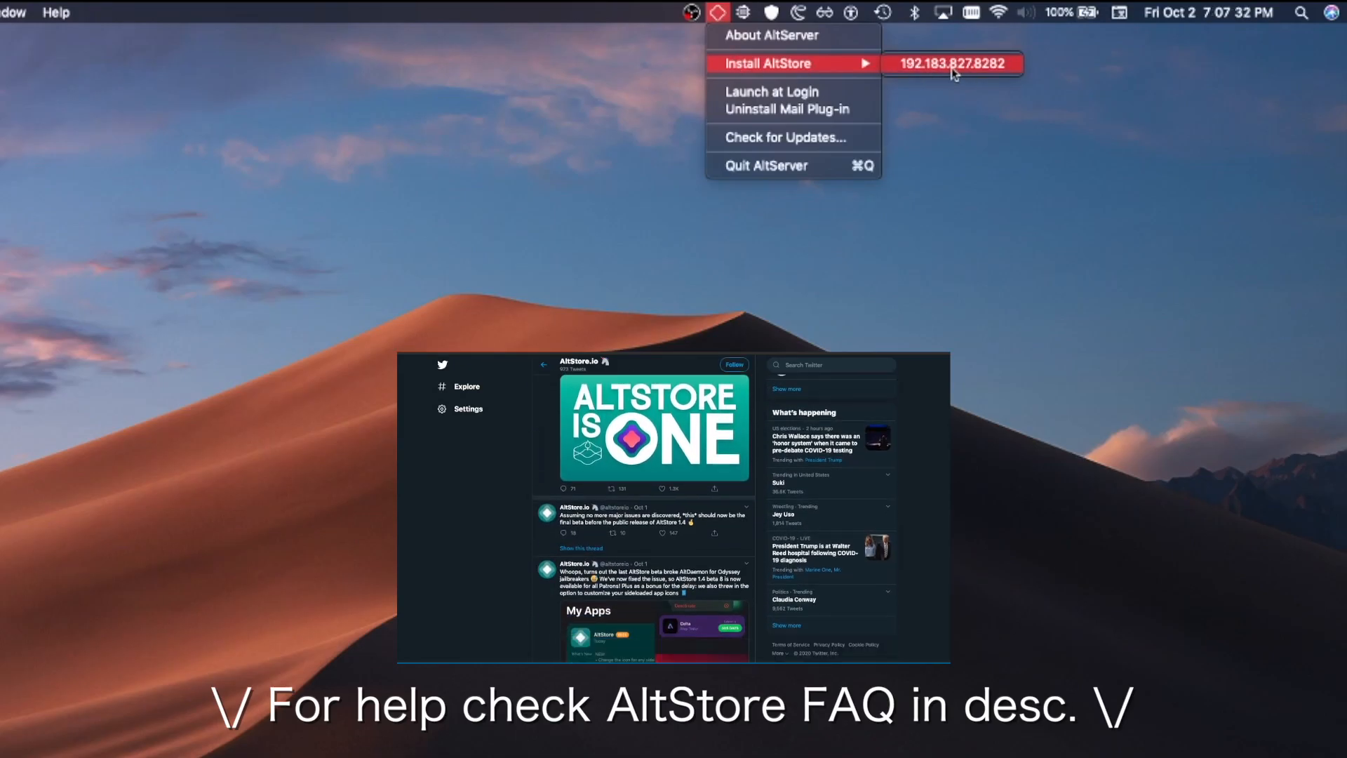
pyautogui.click(952, 63)
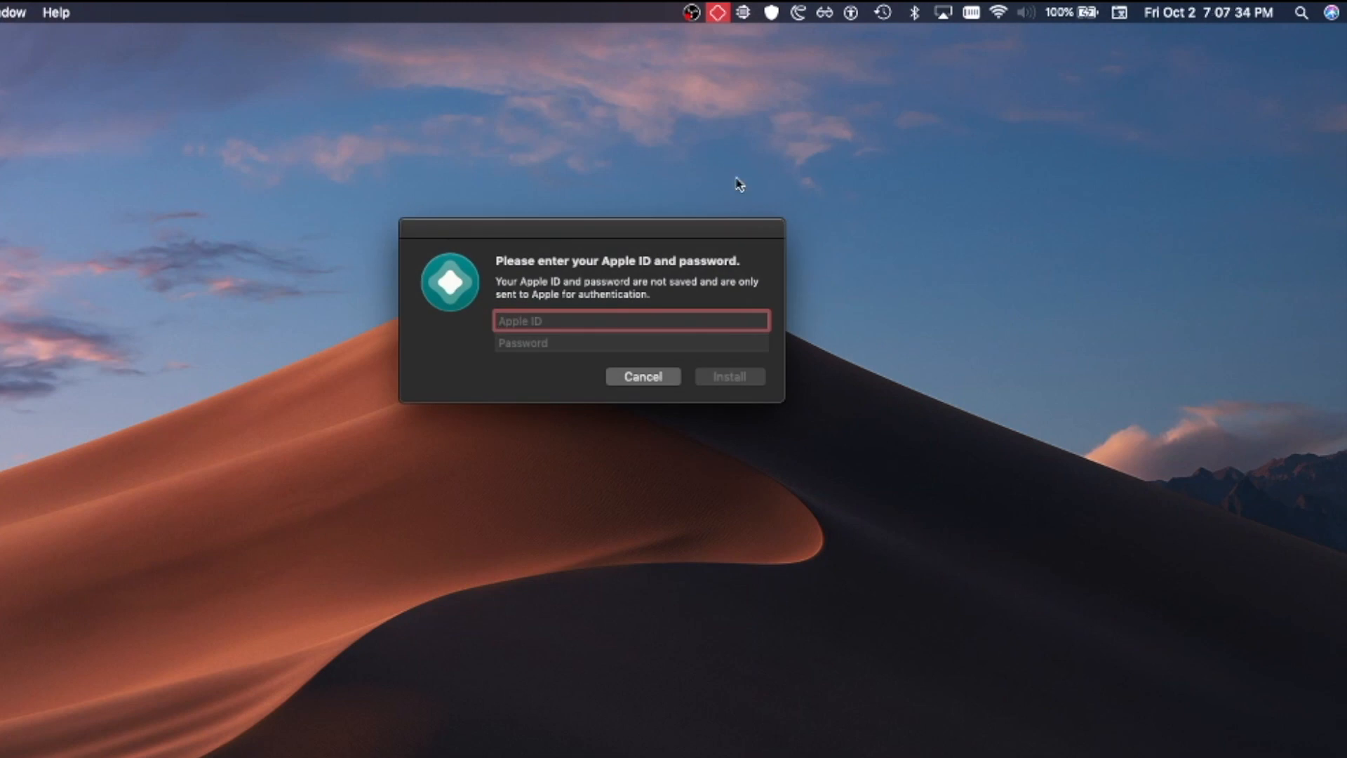
pyautogui.moveTo(696, 208)
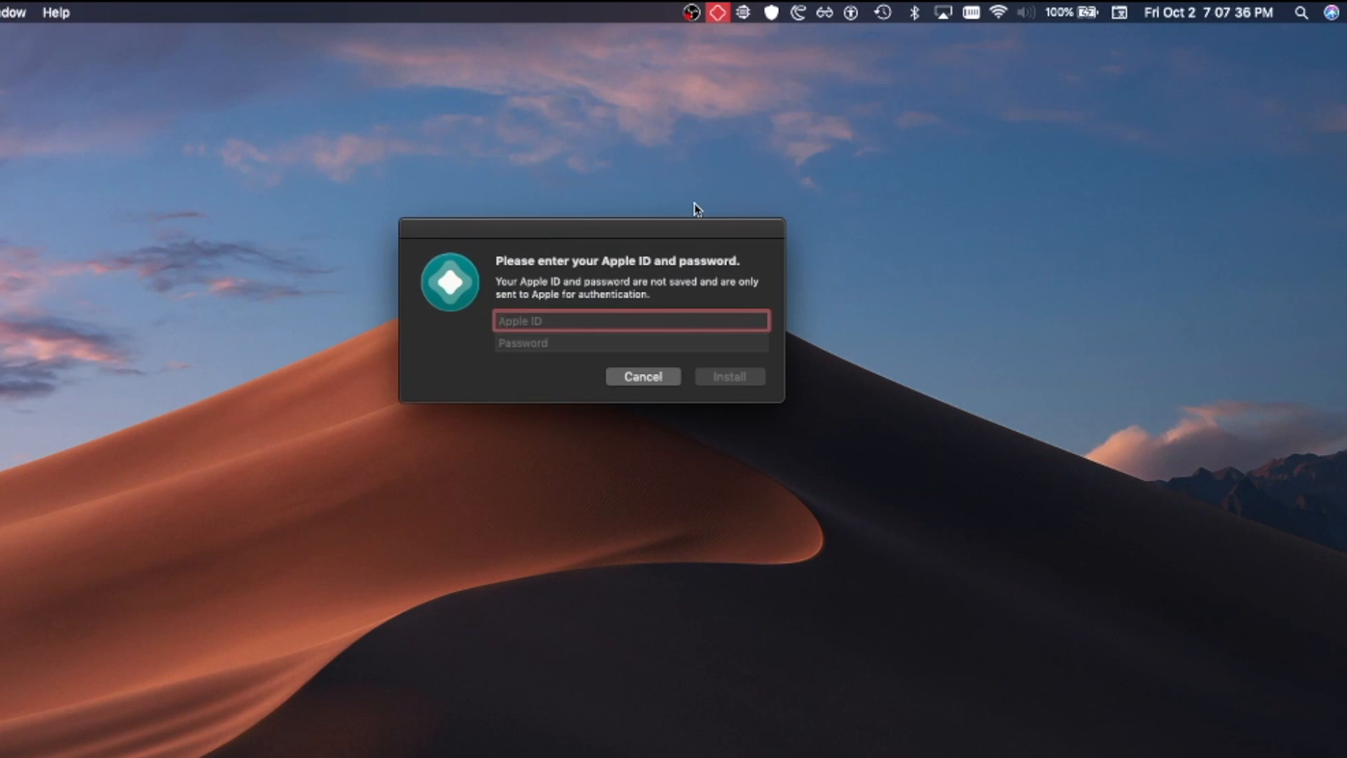
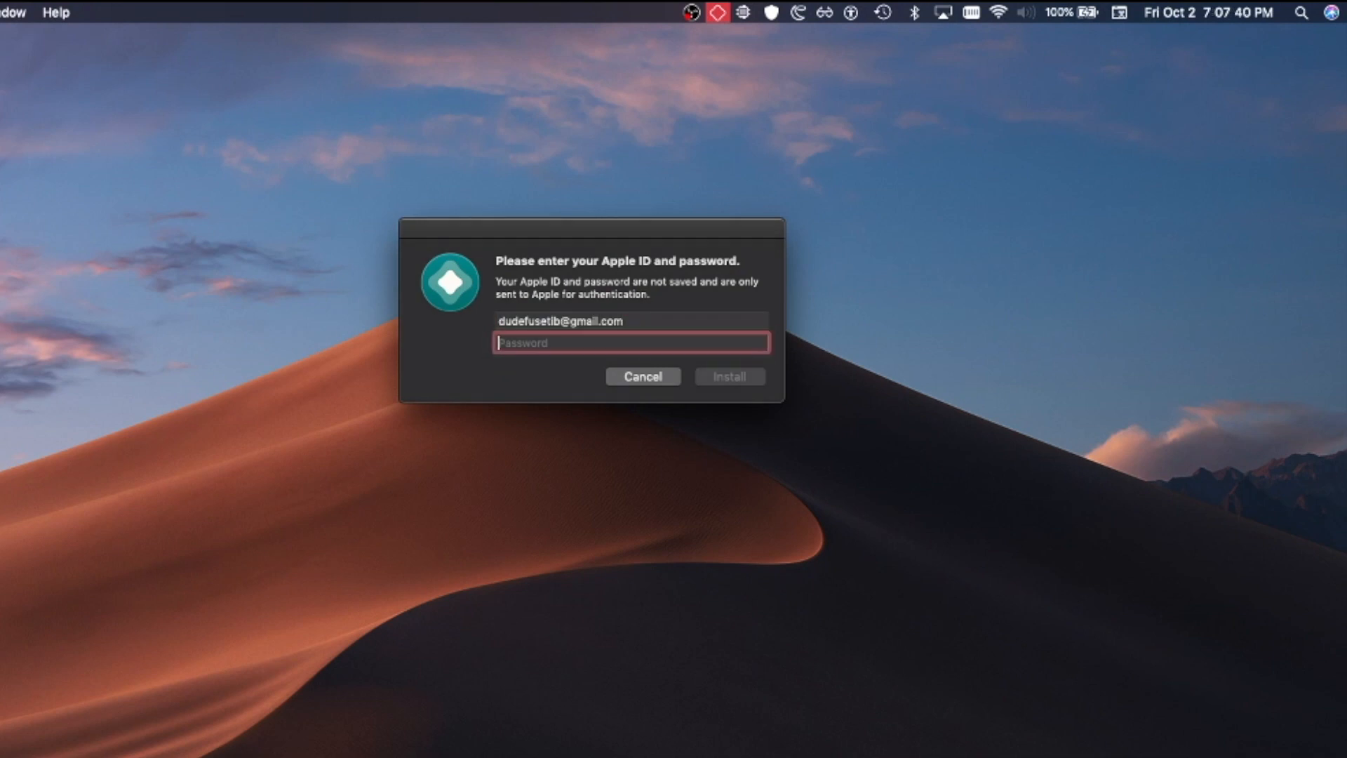
pyautogui.write('password')
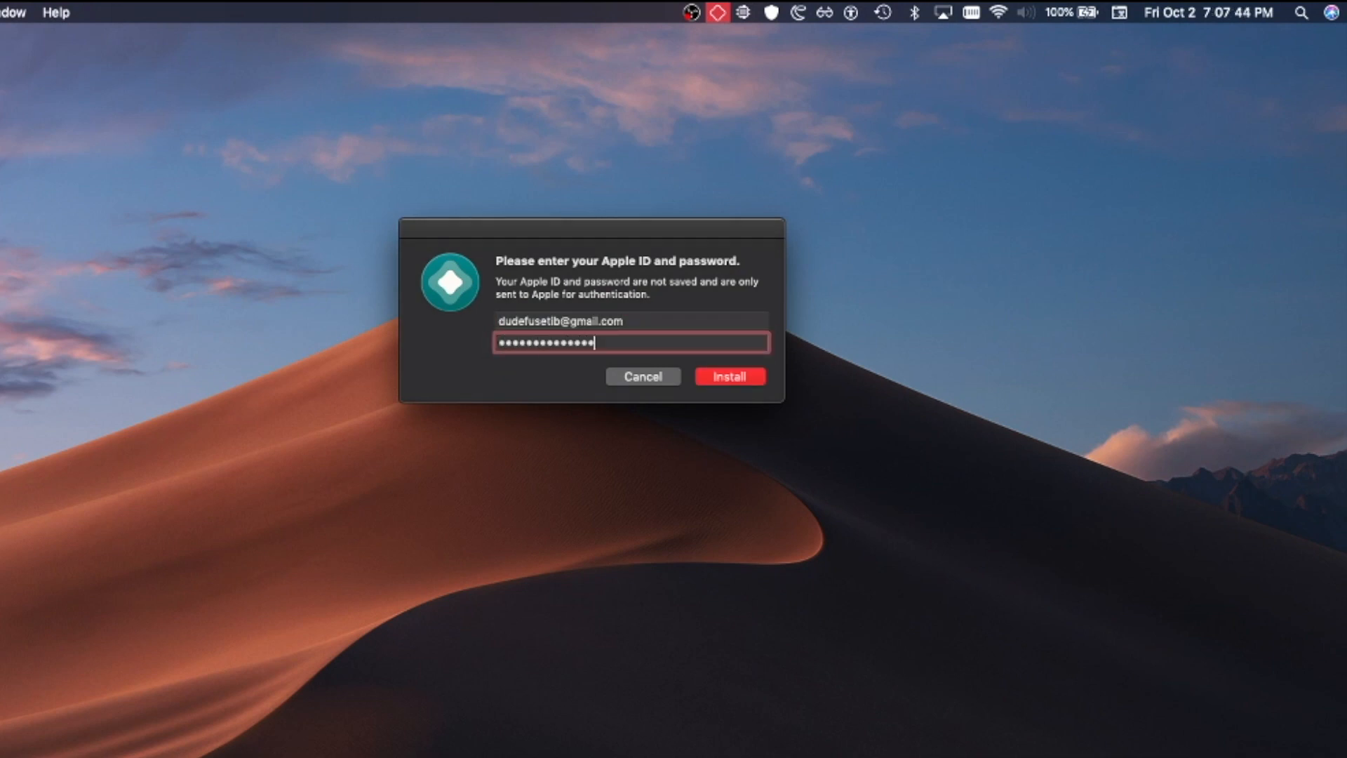
pyautogui.click(729, 376)
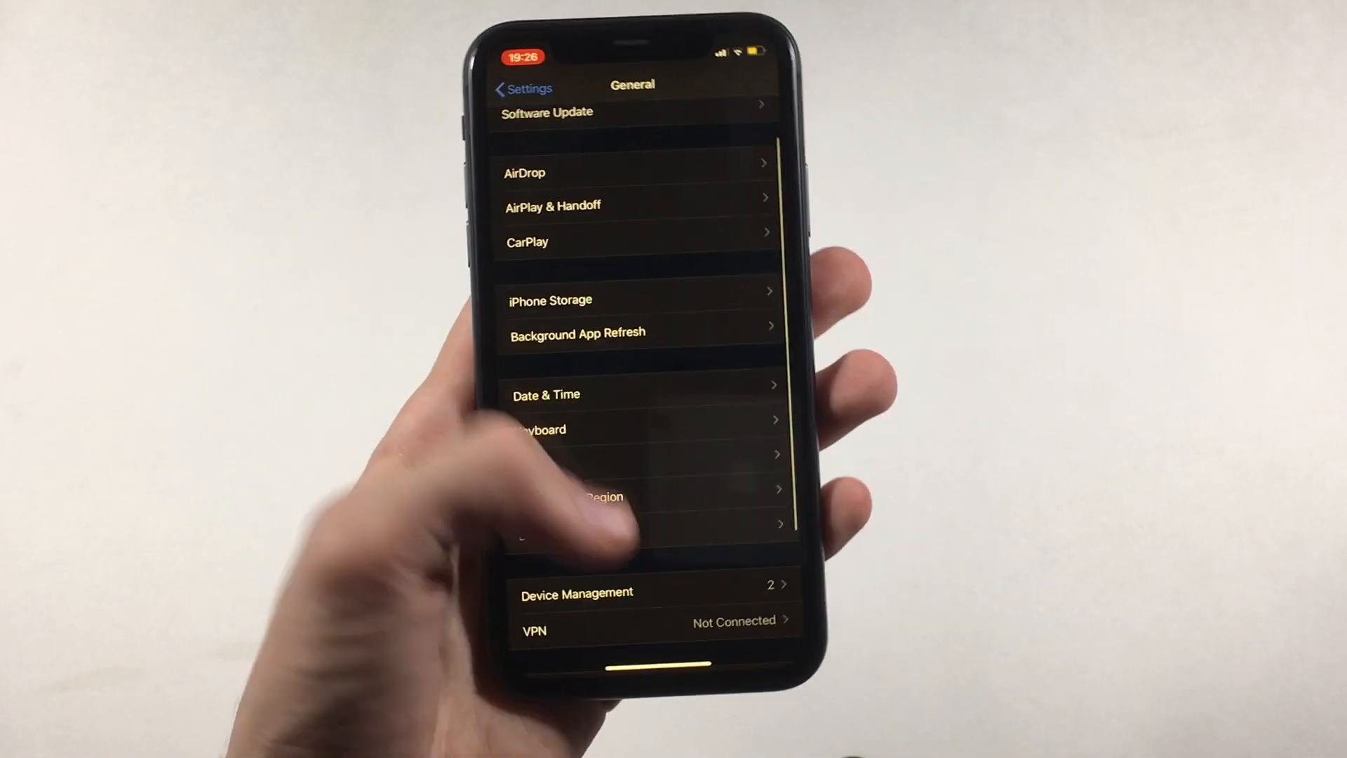
pyautogui.click(576, 592)
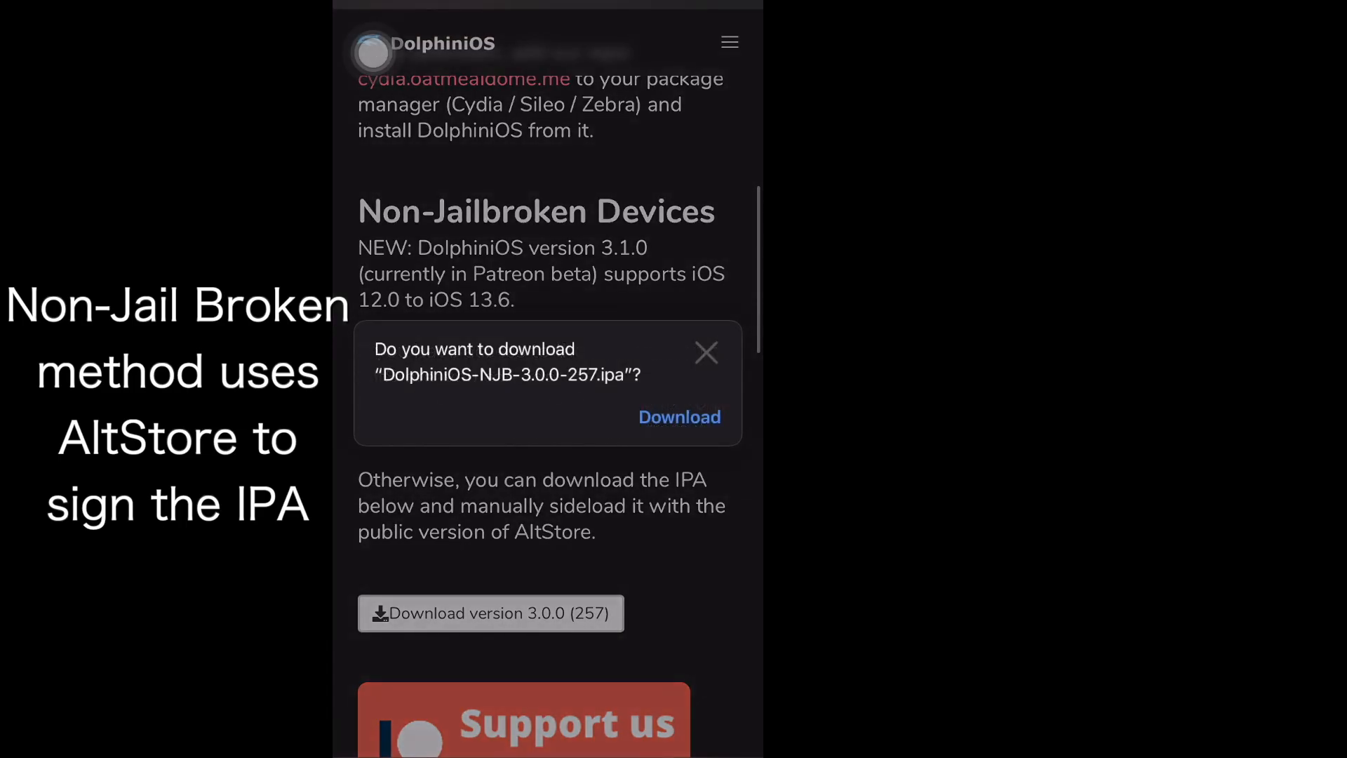
# - Confirm downloading the DolphiniOS 3.0.0 IPA for non-jailbroken devices
pyautogui.click(706, 354)
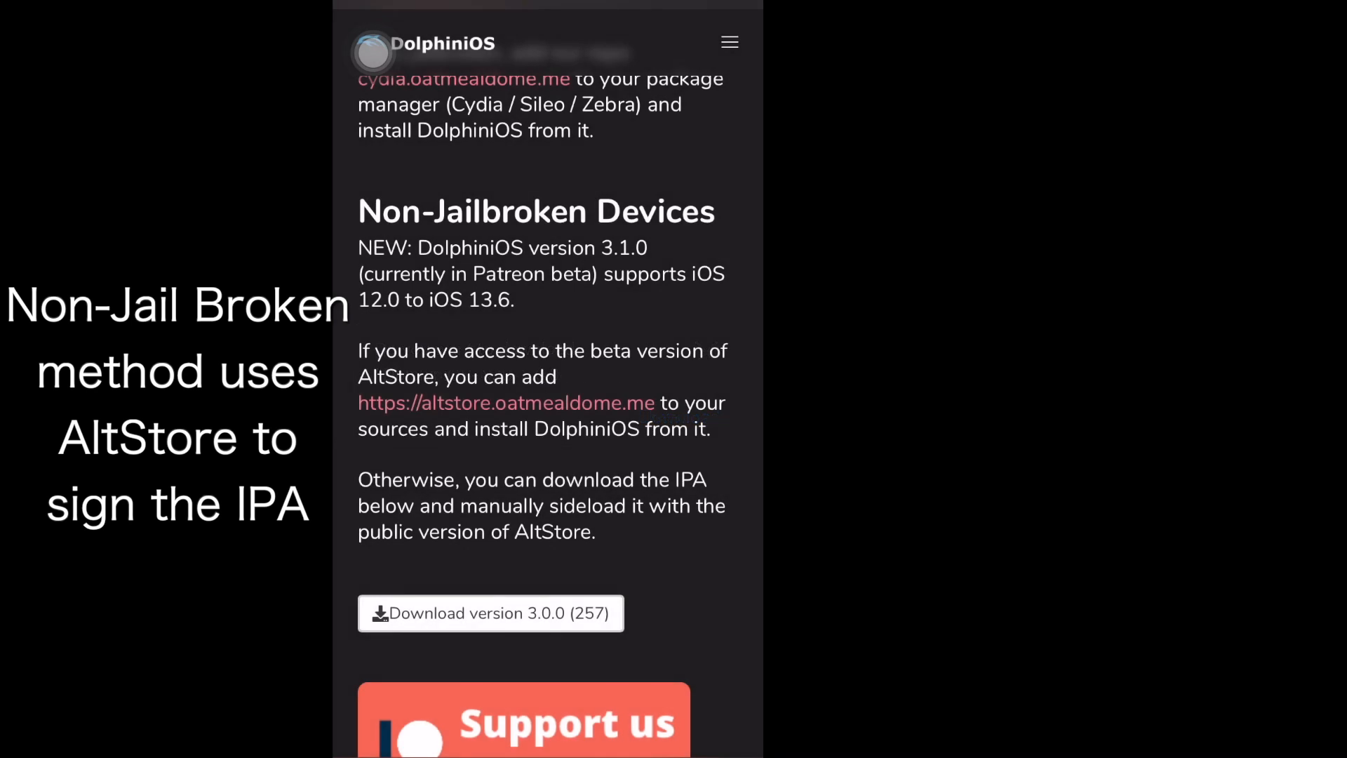